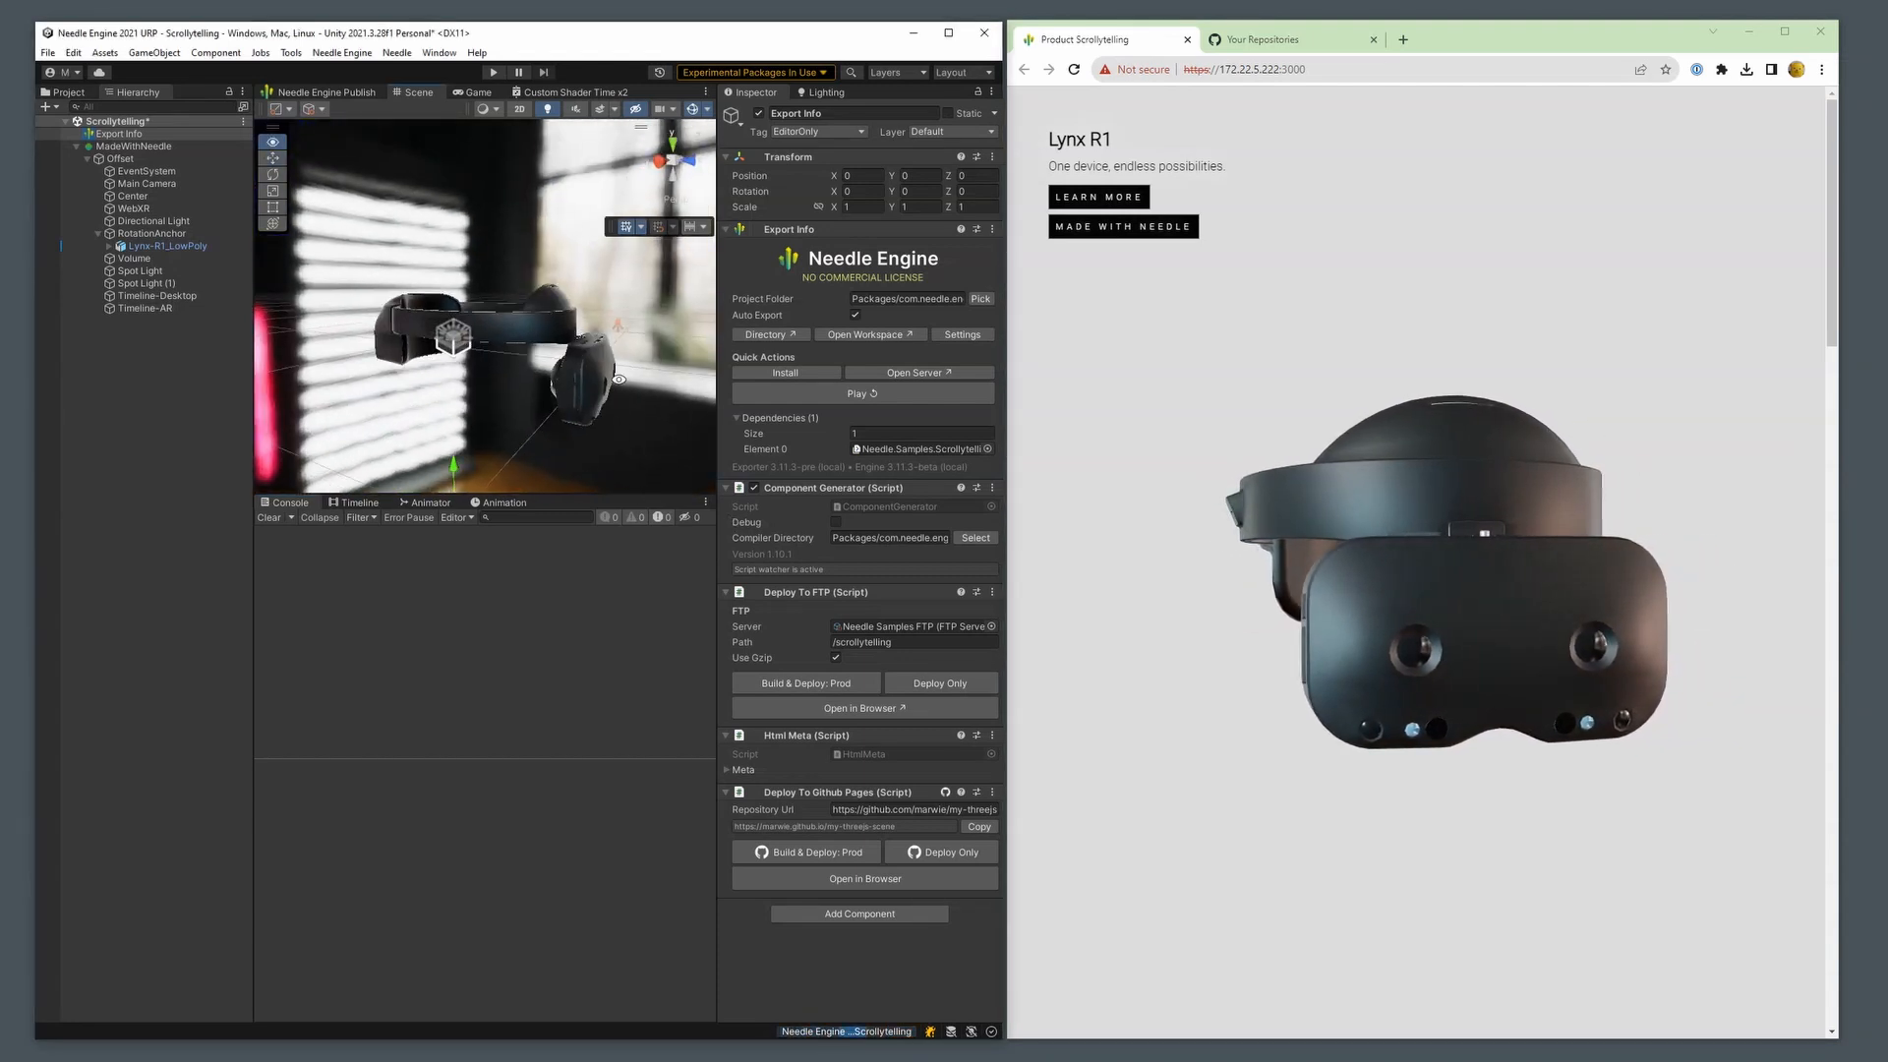
Select Lynx-R1_LowPoly then Timeline-Desktop to reveal its scroll timeline, scrolling the local preview to 'Unique Lens Design'
{"action": "left_click", "coordinate": [158, 295]}
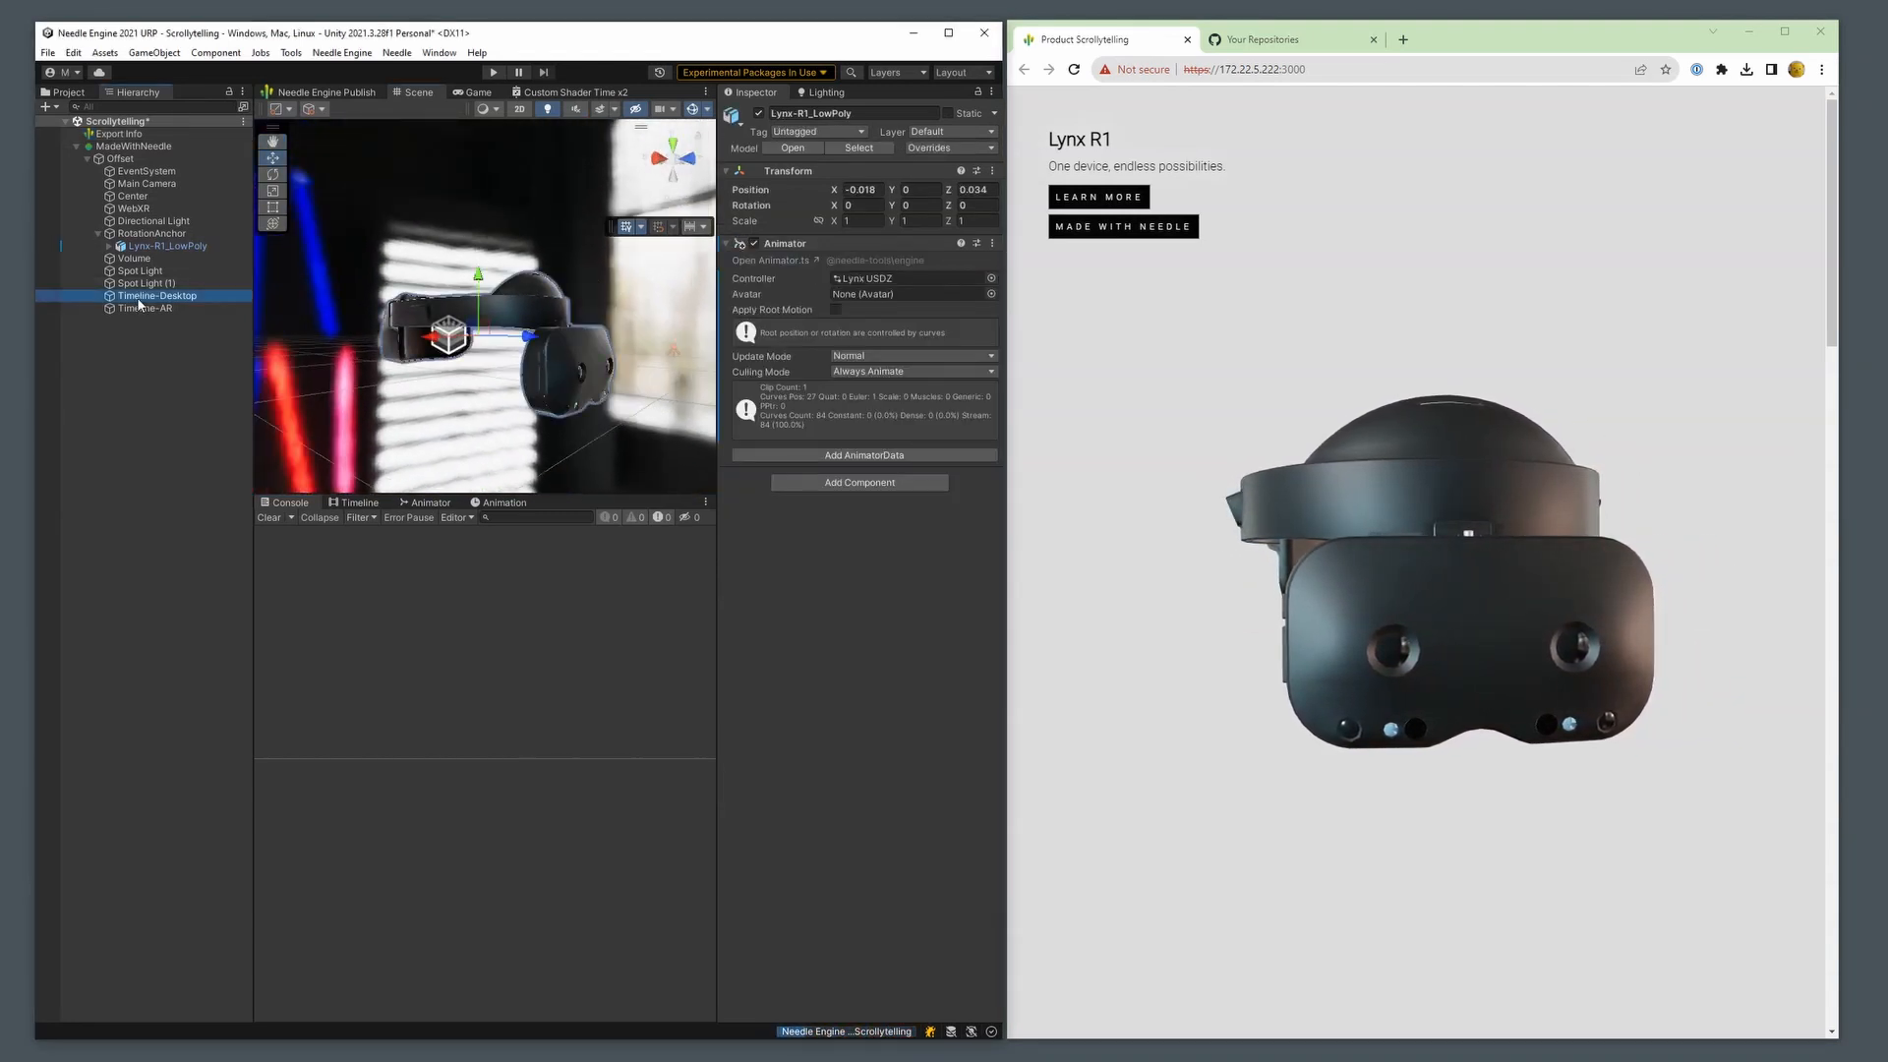
{"action": "left_click", "coordinate": [157, 295]}
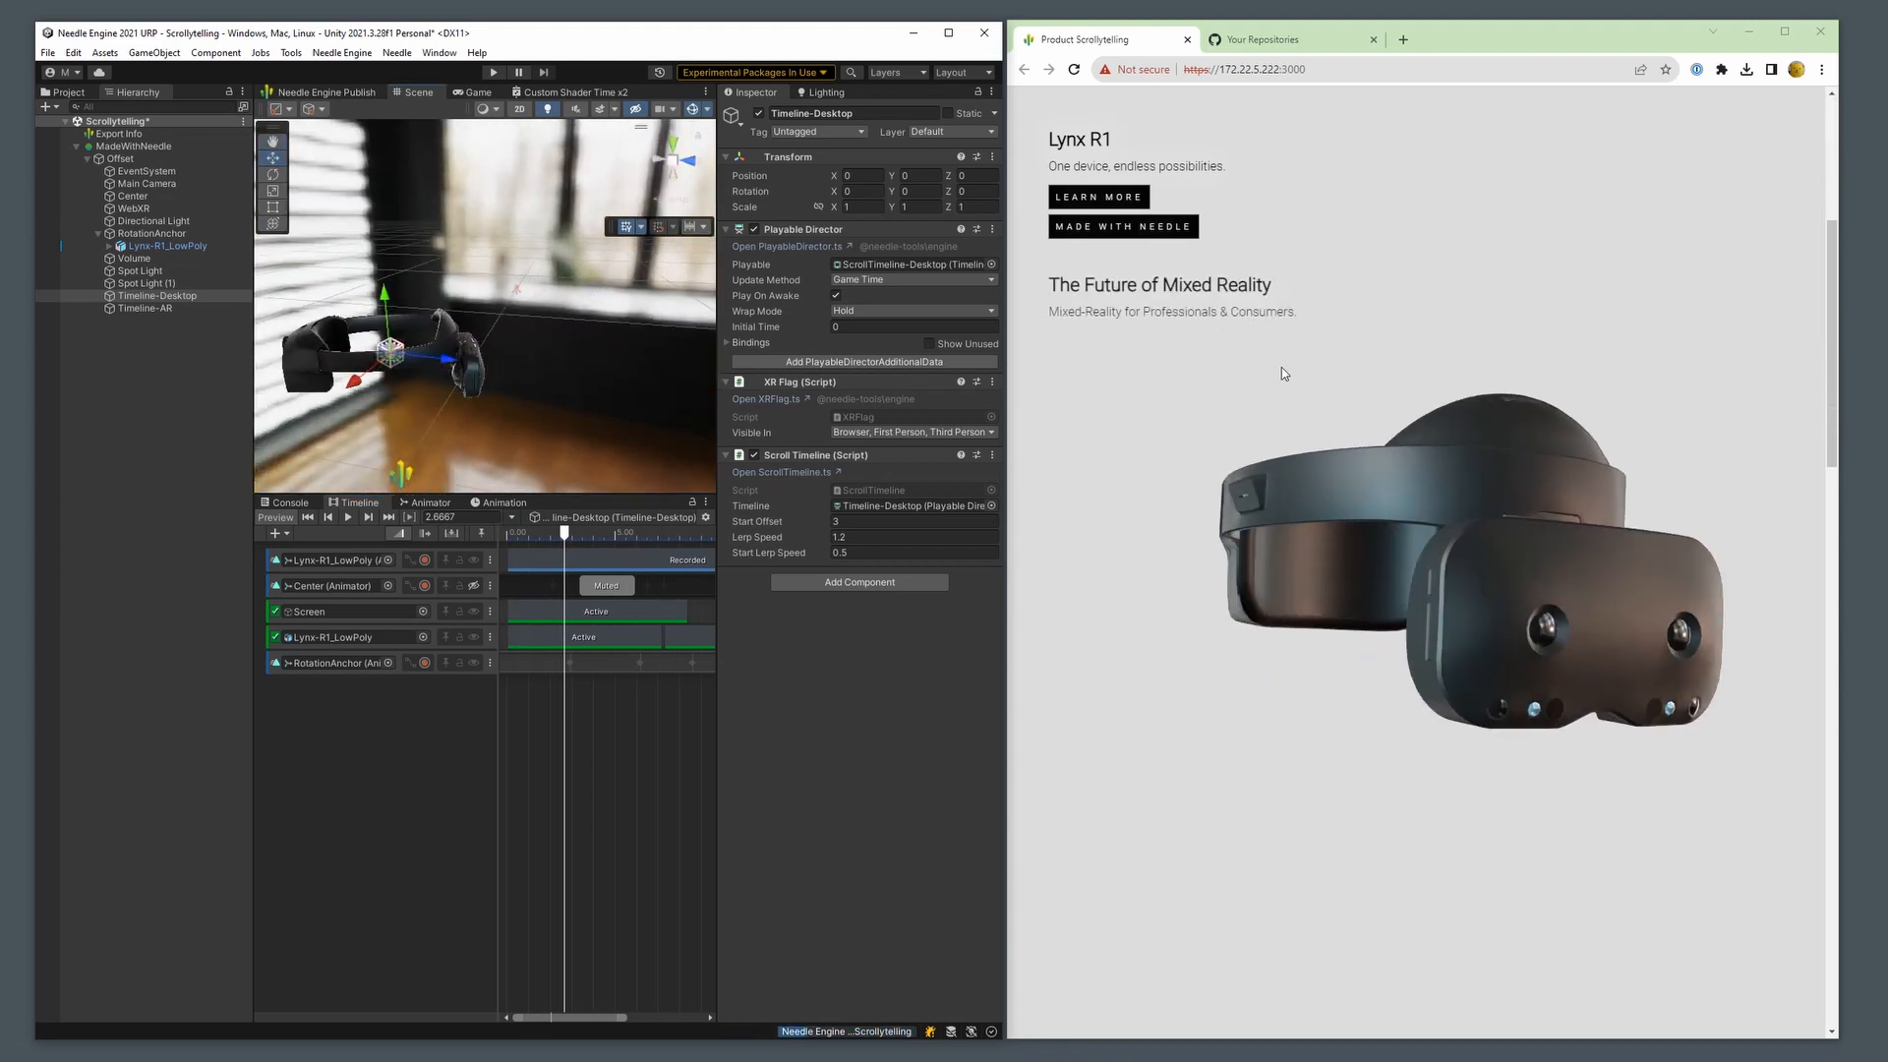
{"action": "scroll", "scroll_direction": "down", "scroll_amount": 3}
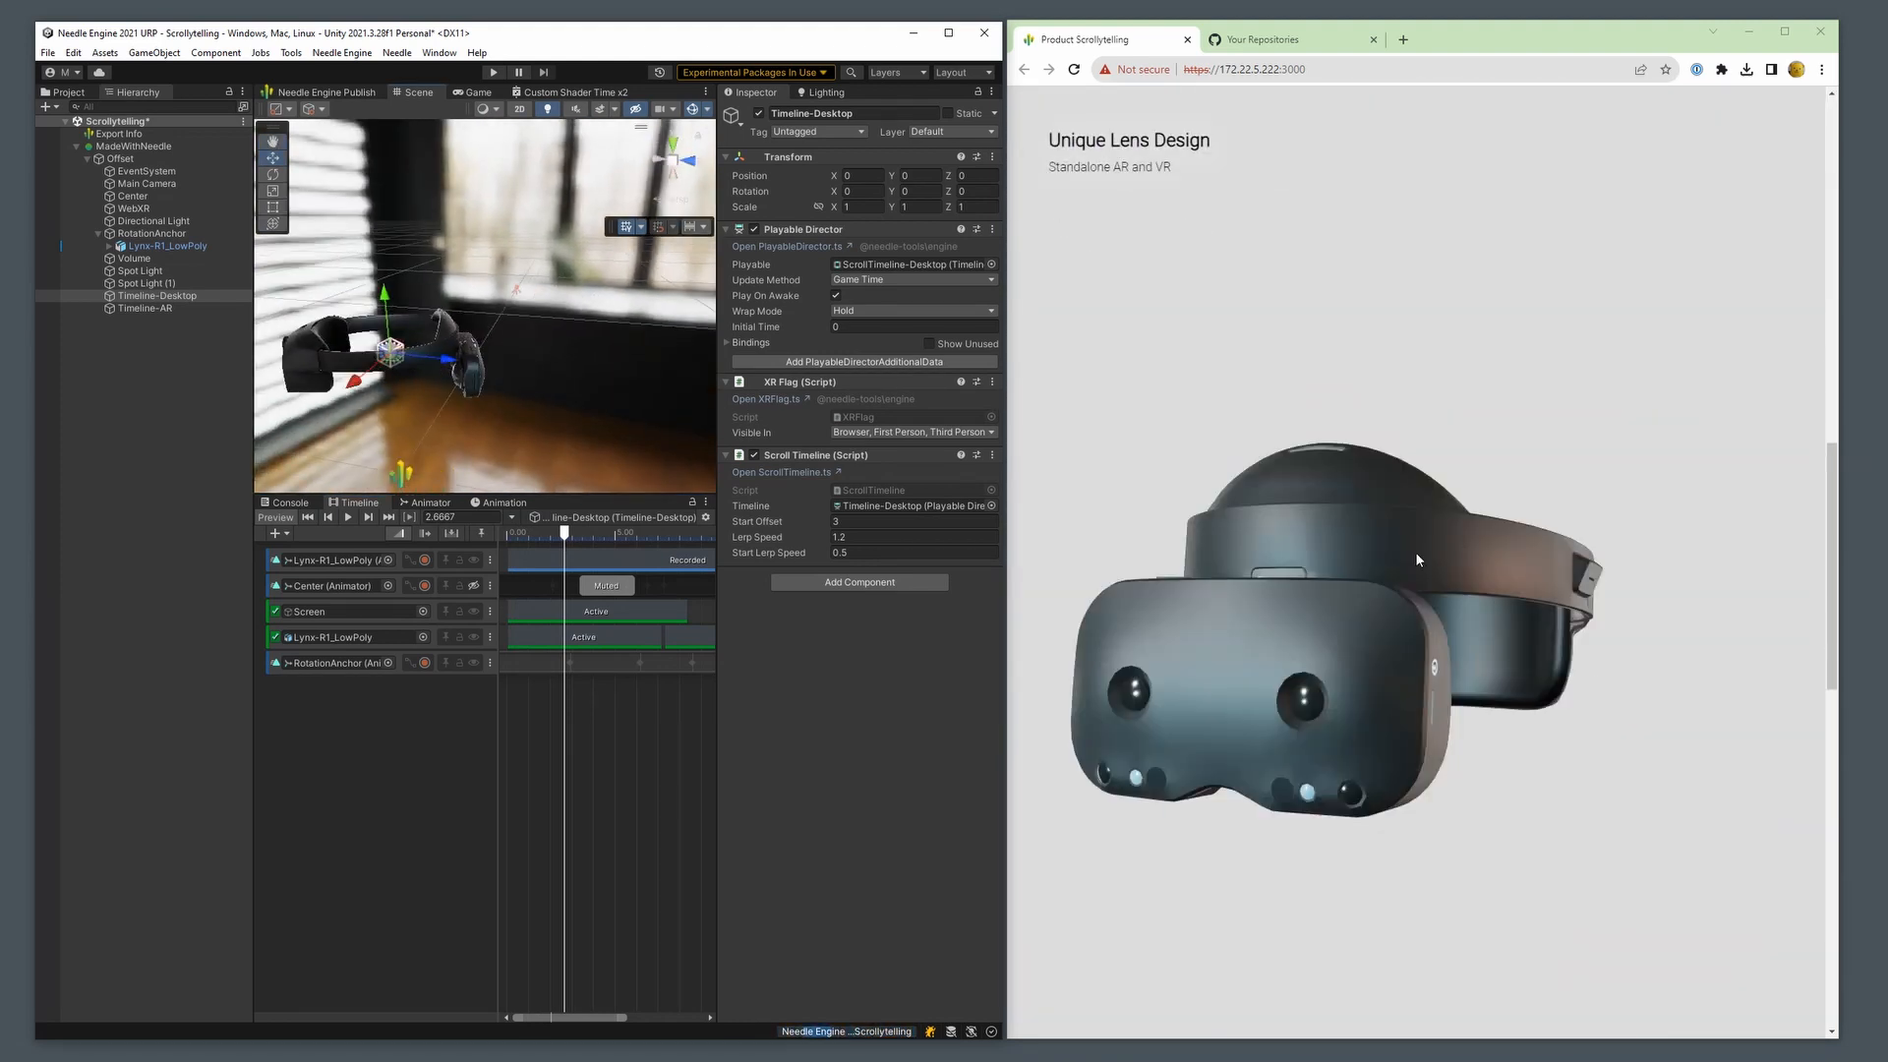
{"action": "scroll", "scroll_direction": "down", "scroll_amount": 3}
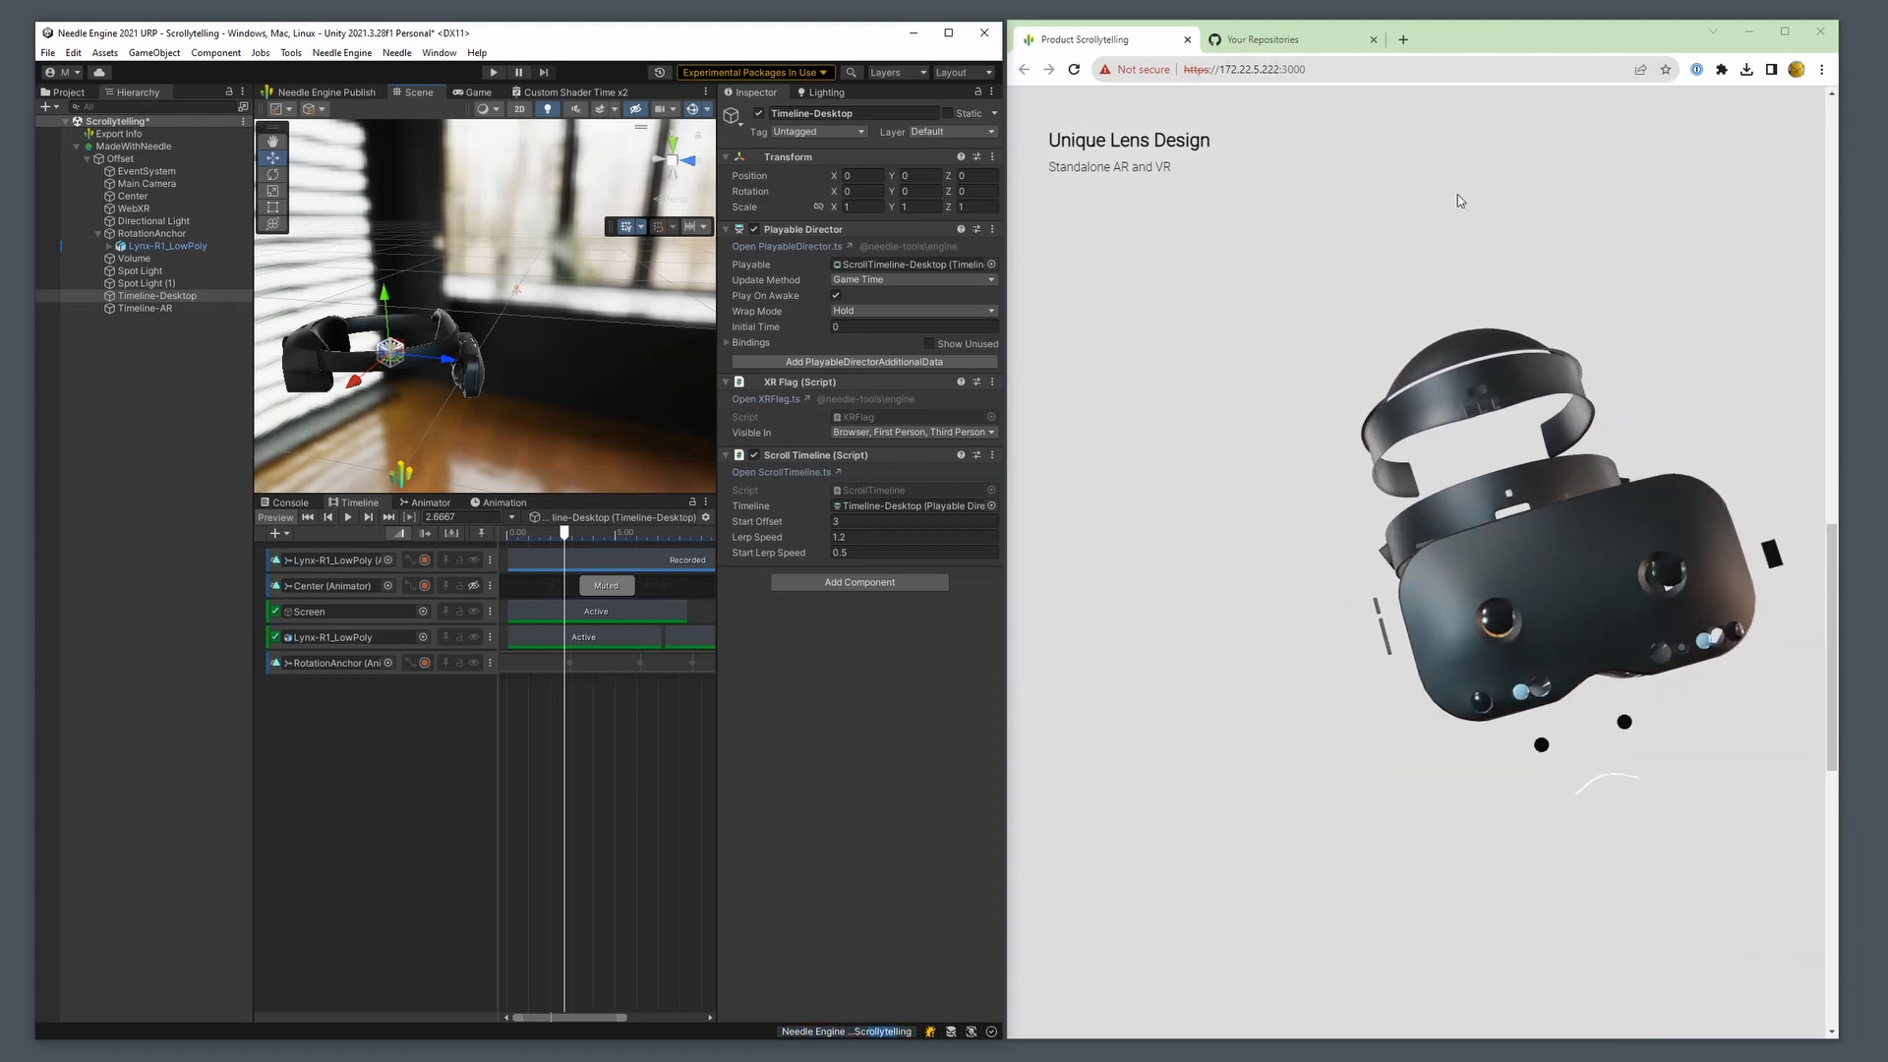
Create a new public GitHub repository named my-threejs-scene from the repositories list
{"action": "left_click", "coordinate": [1260, 39]}
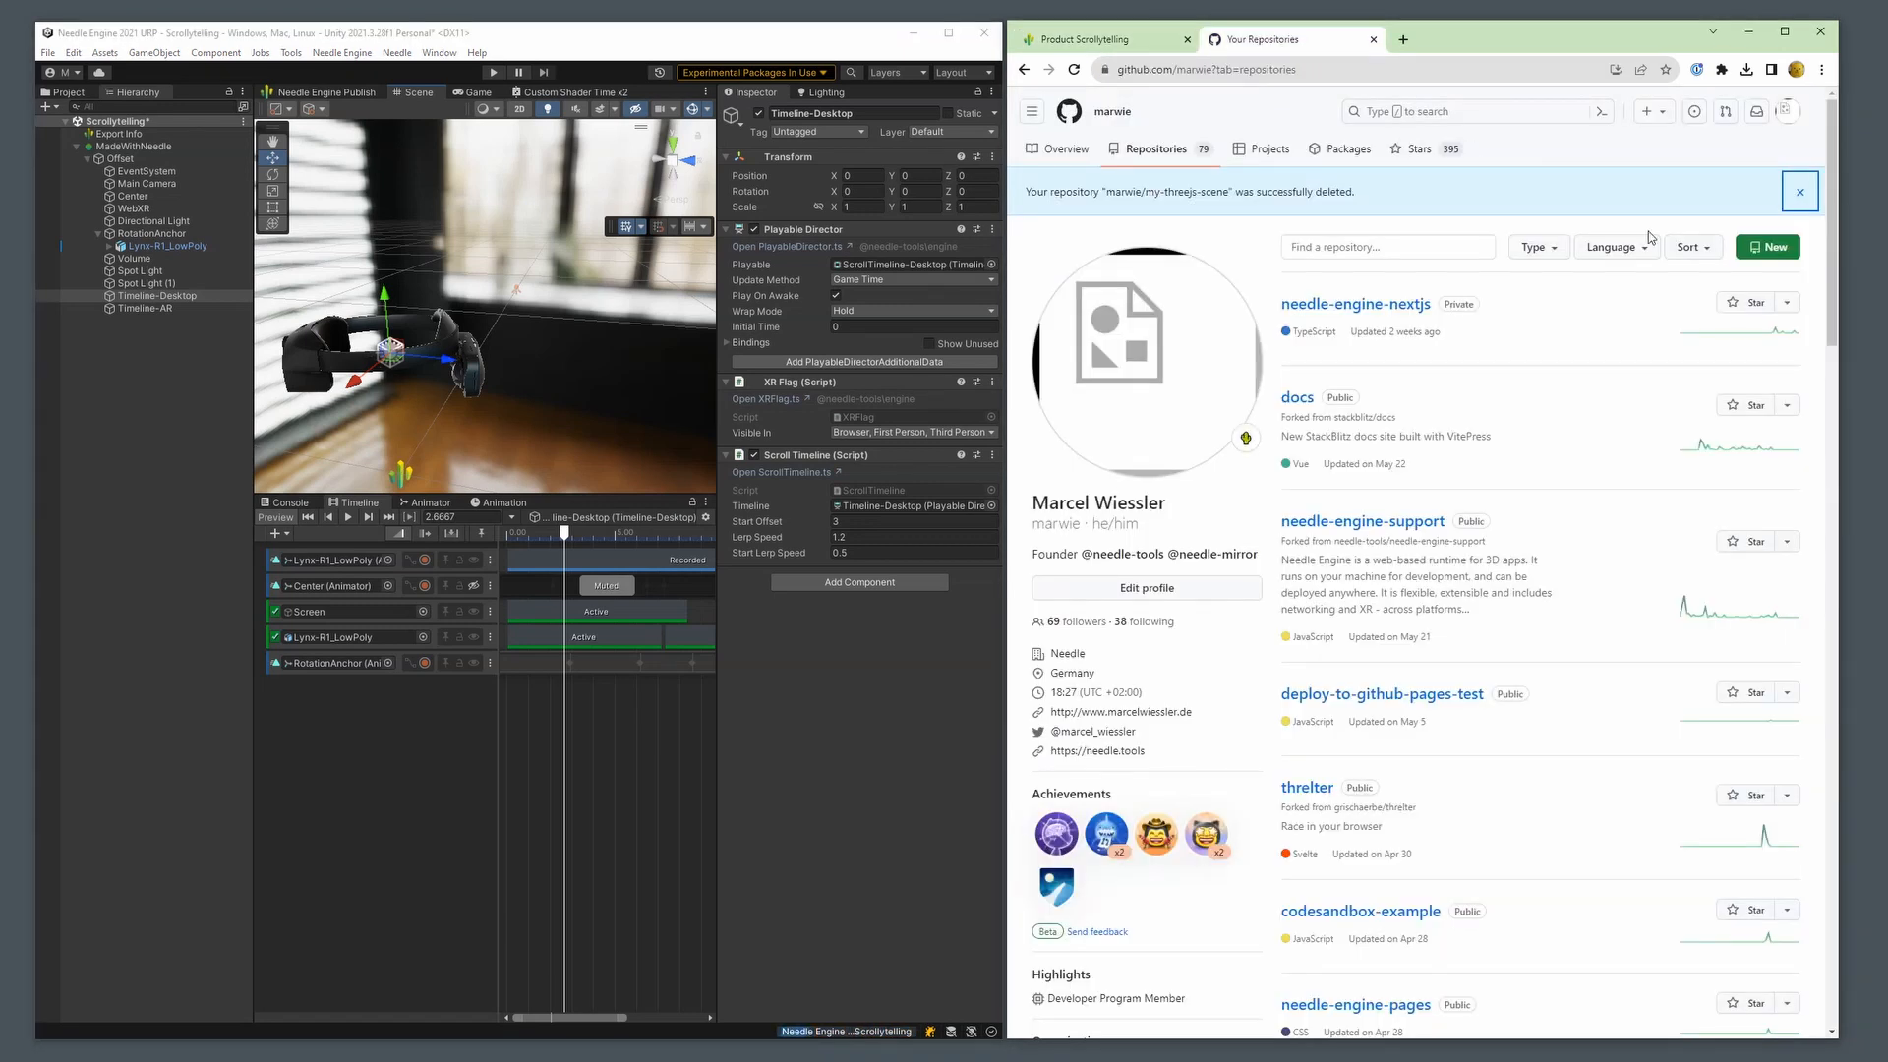
{"action": "left_click", "coordinate": [1766, 247]}
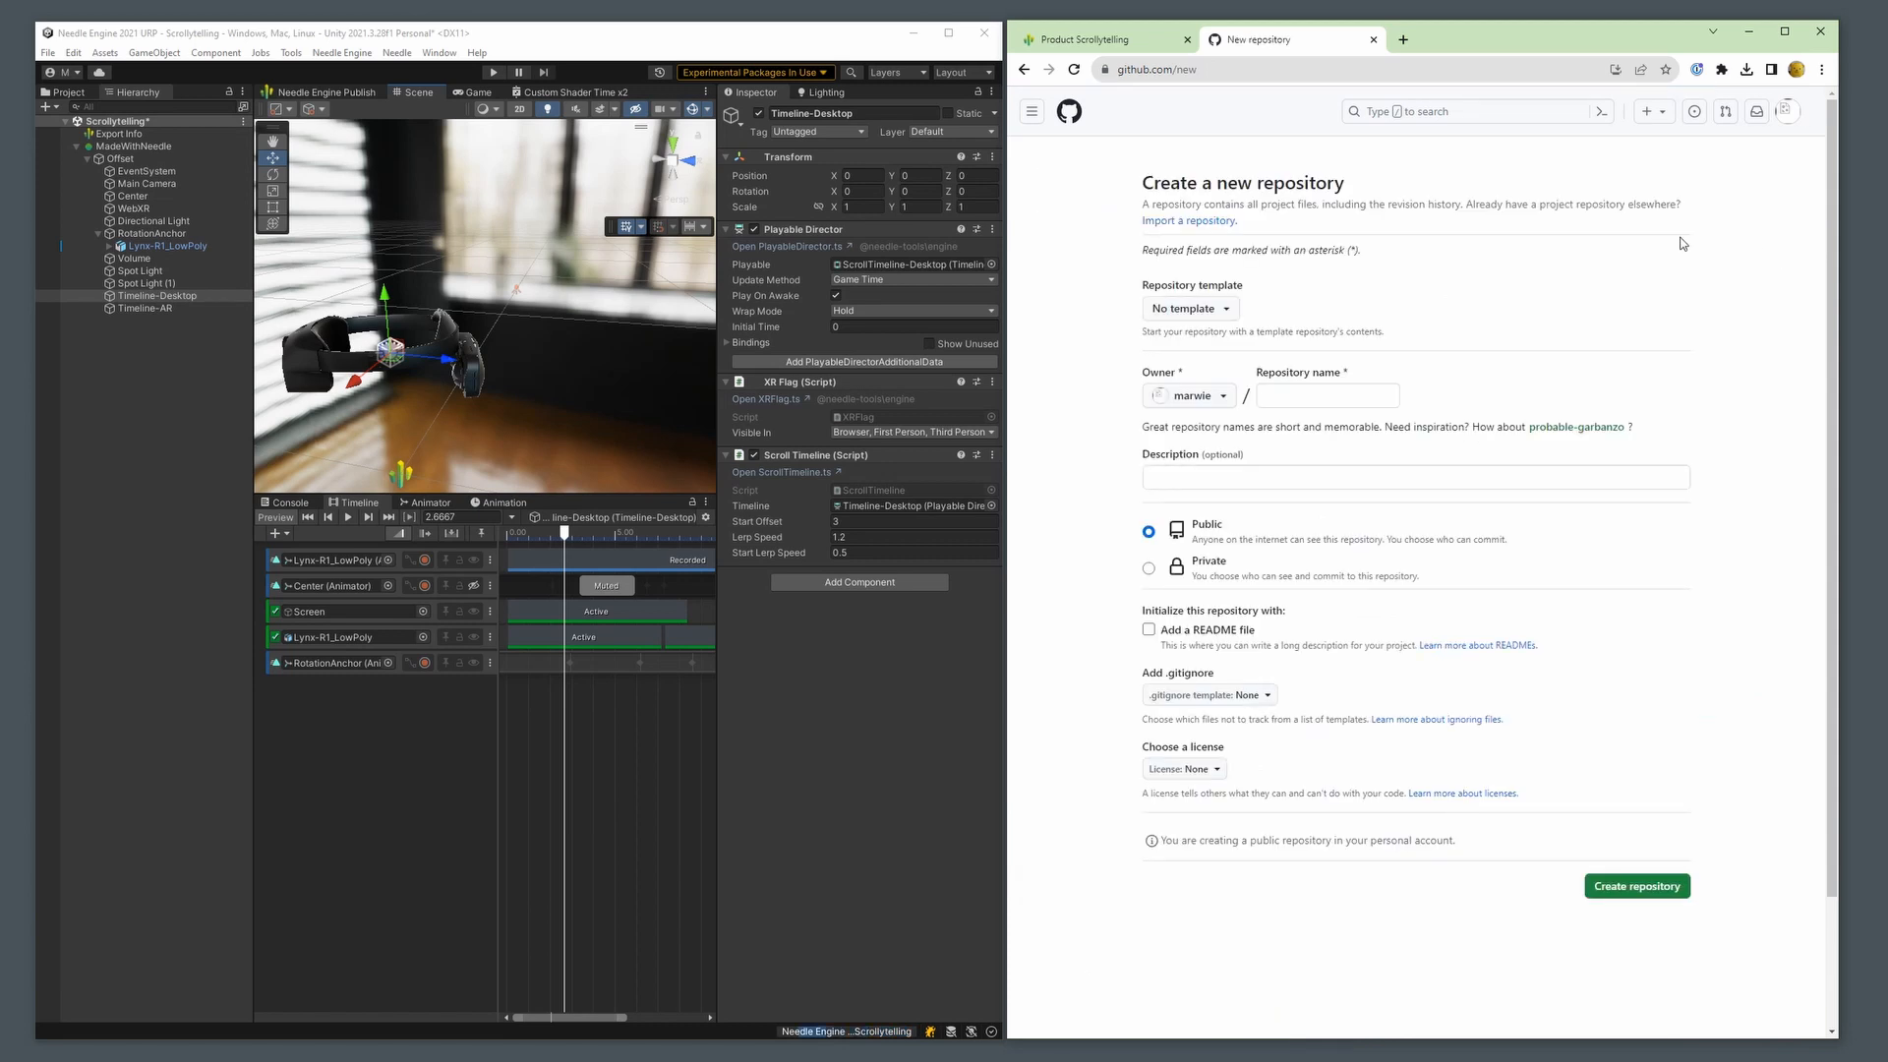
{"action": "type", "text": "my threejs scene"}
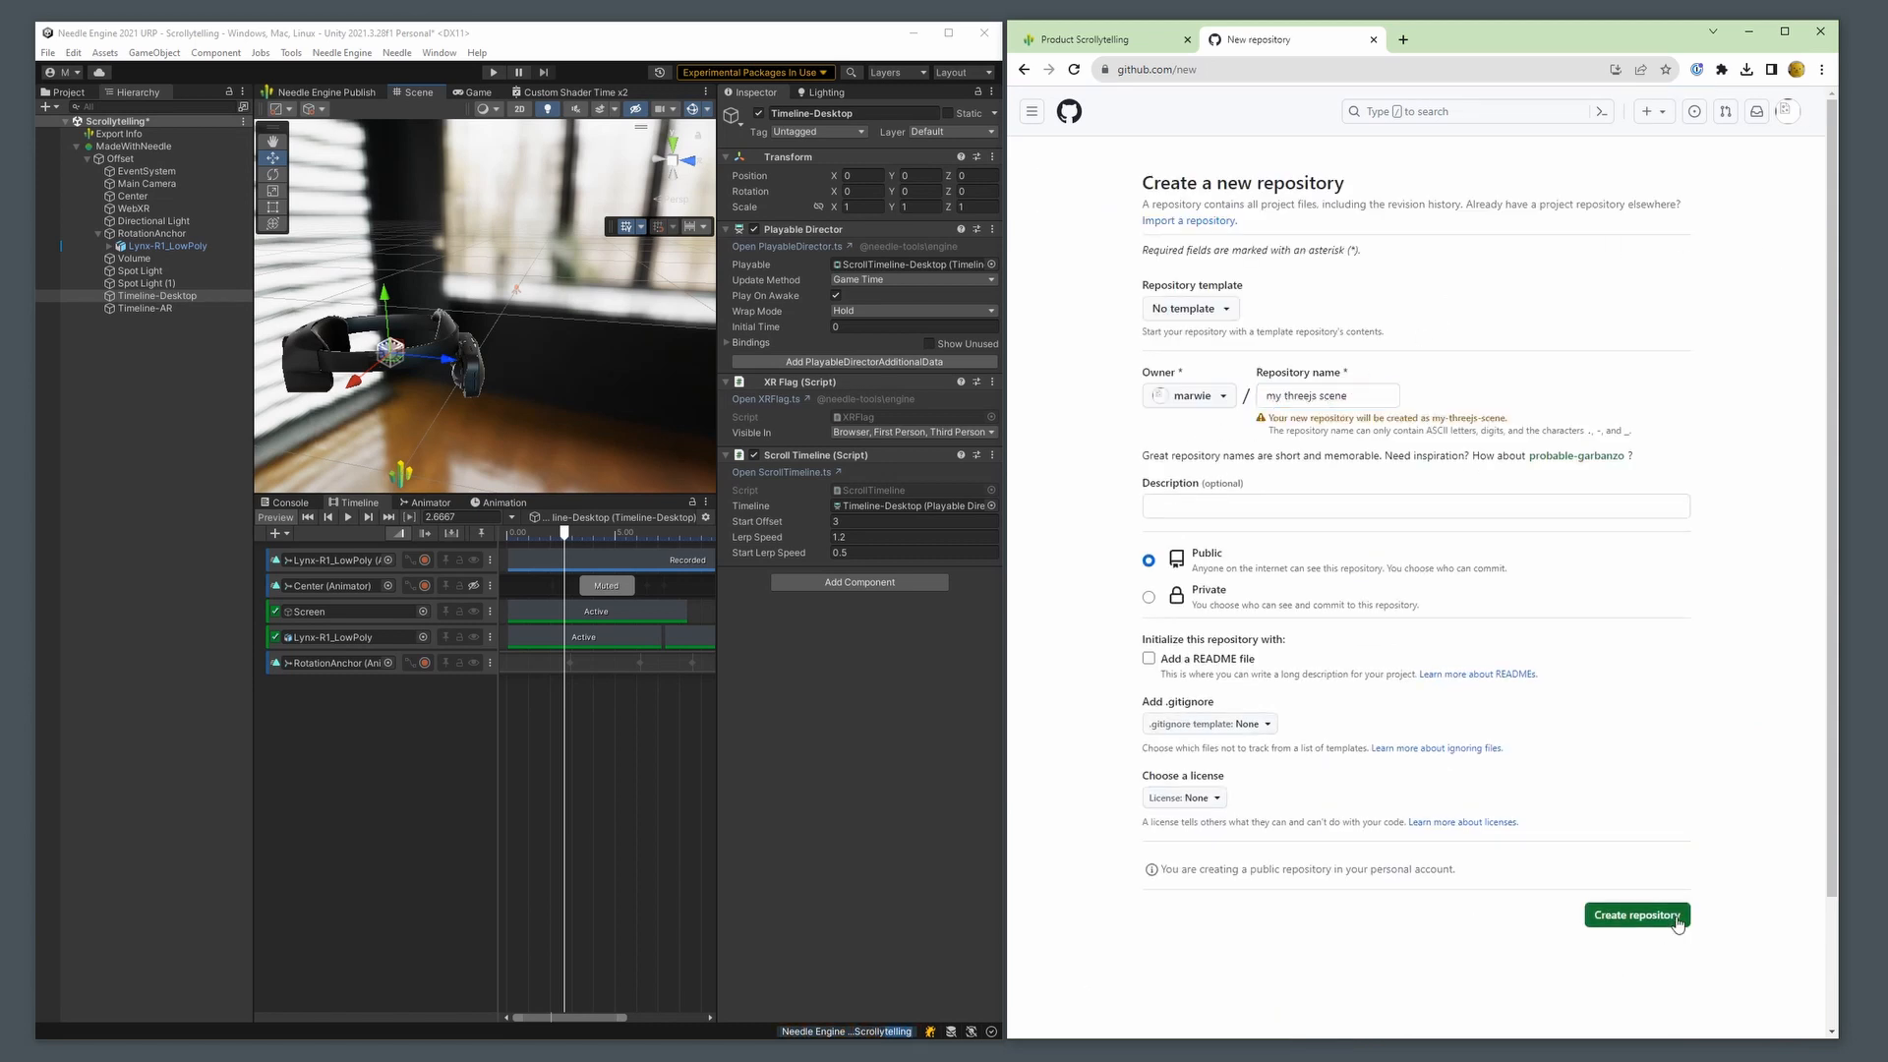
{"action": "left_click", "coordinate": [1634, 914]}
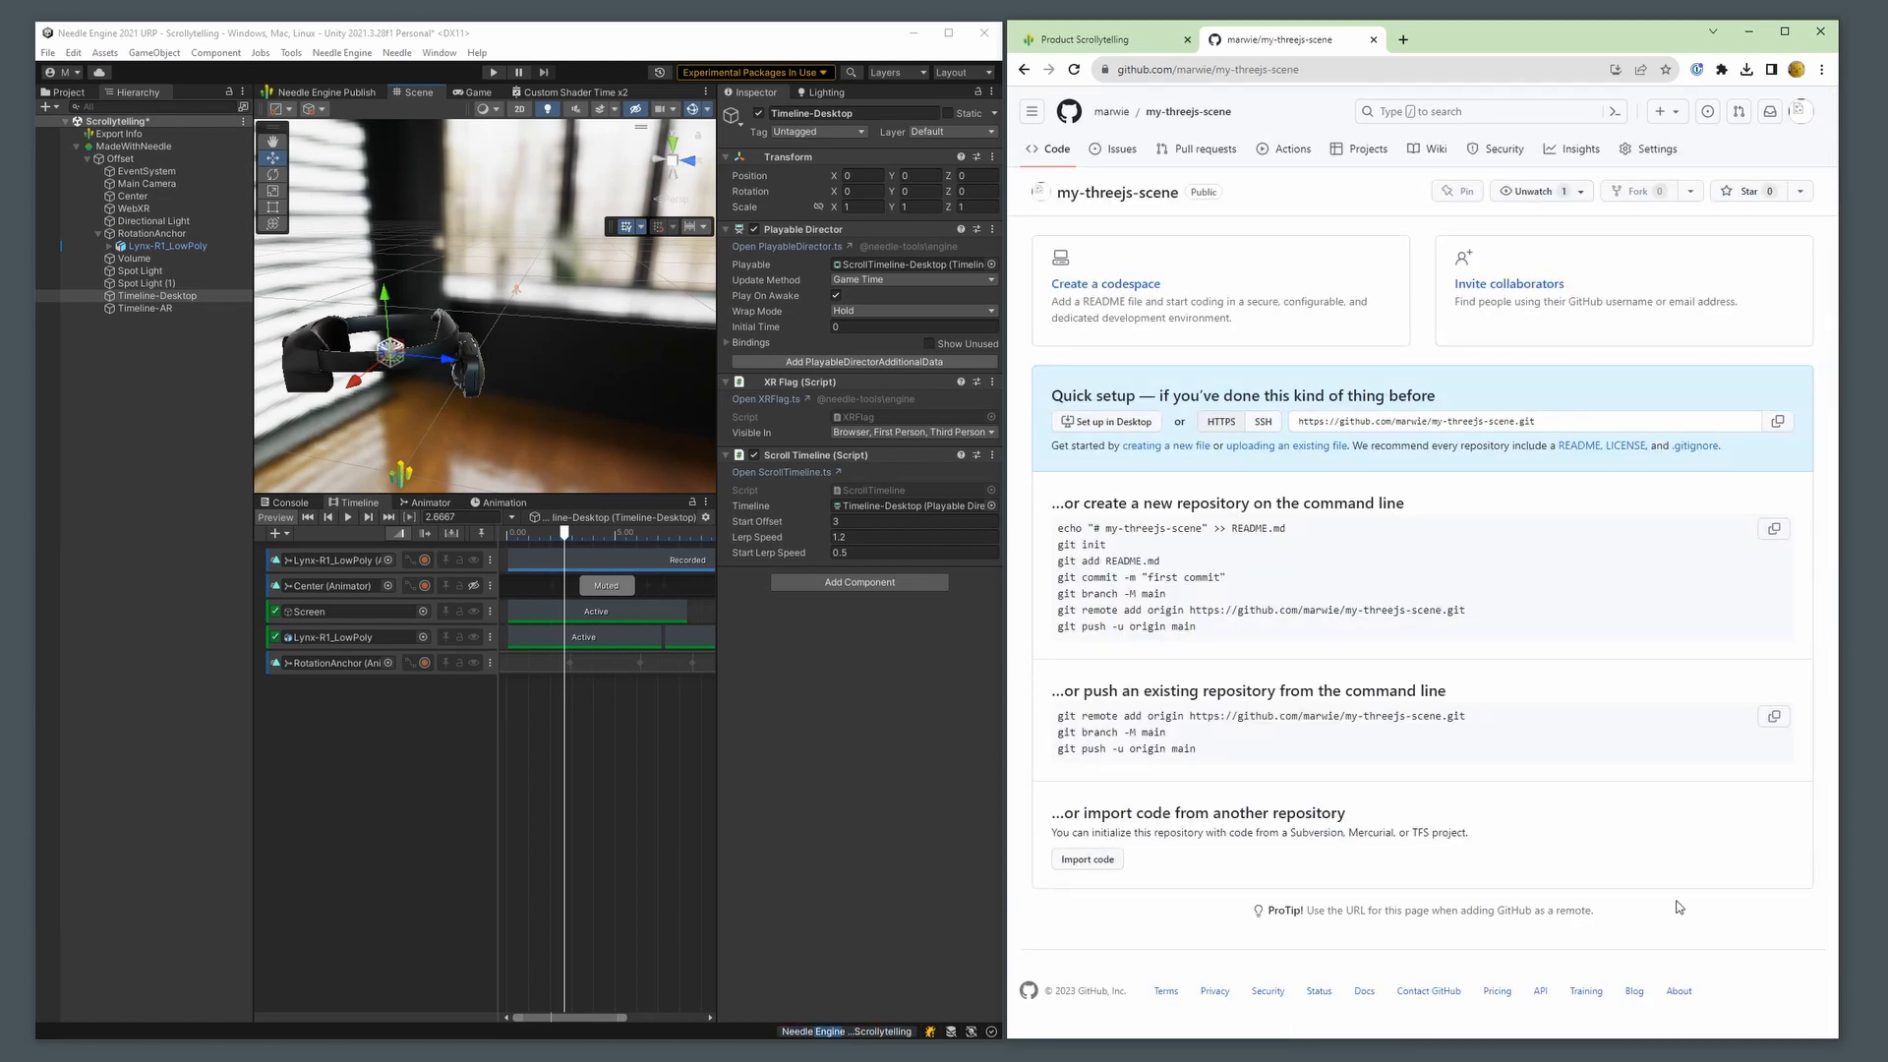
Select Export Info and run Build & Deploy: Prod on its Deploy To Github Pages component
{"action": "left_click", "coordinate": [118, 133]}
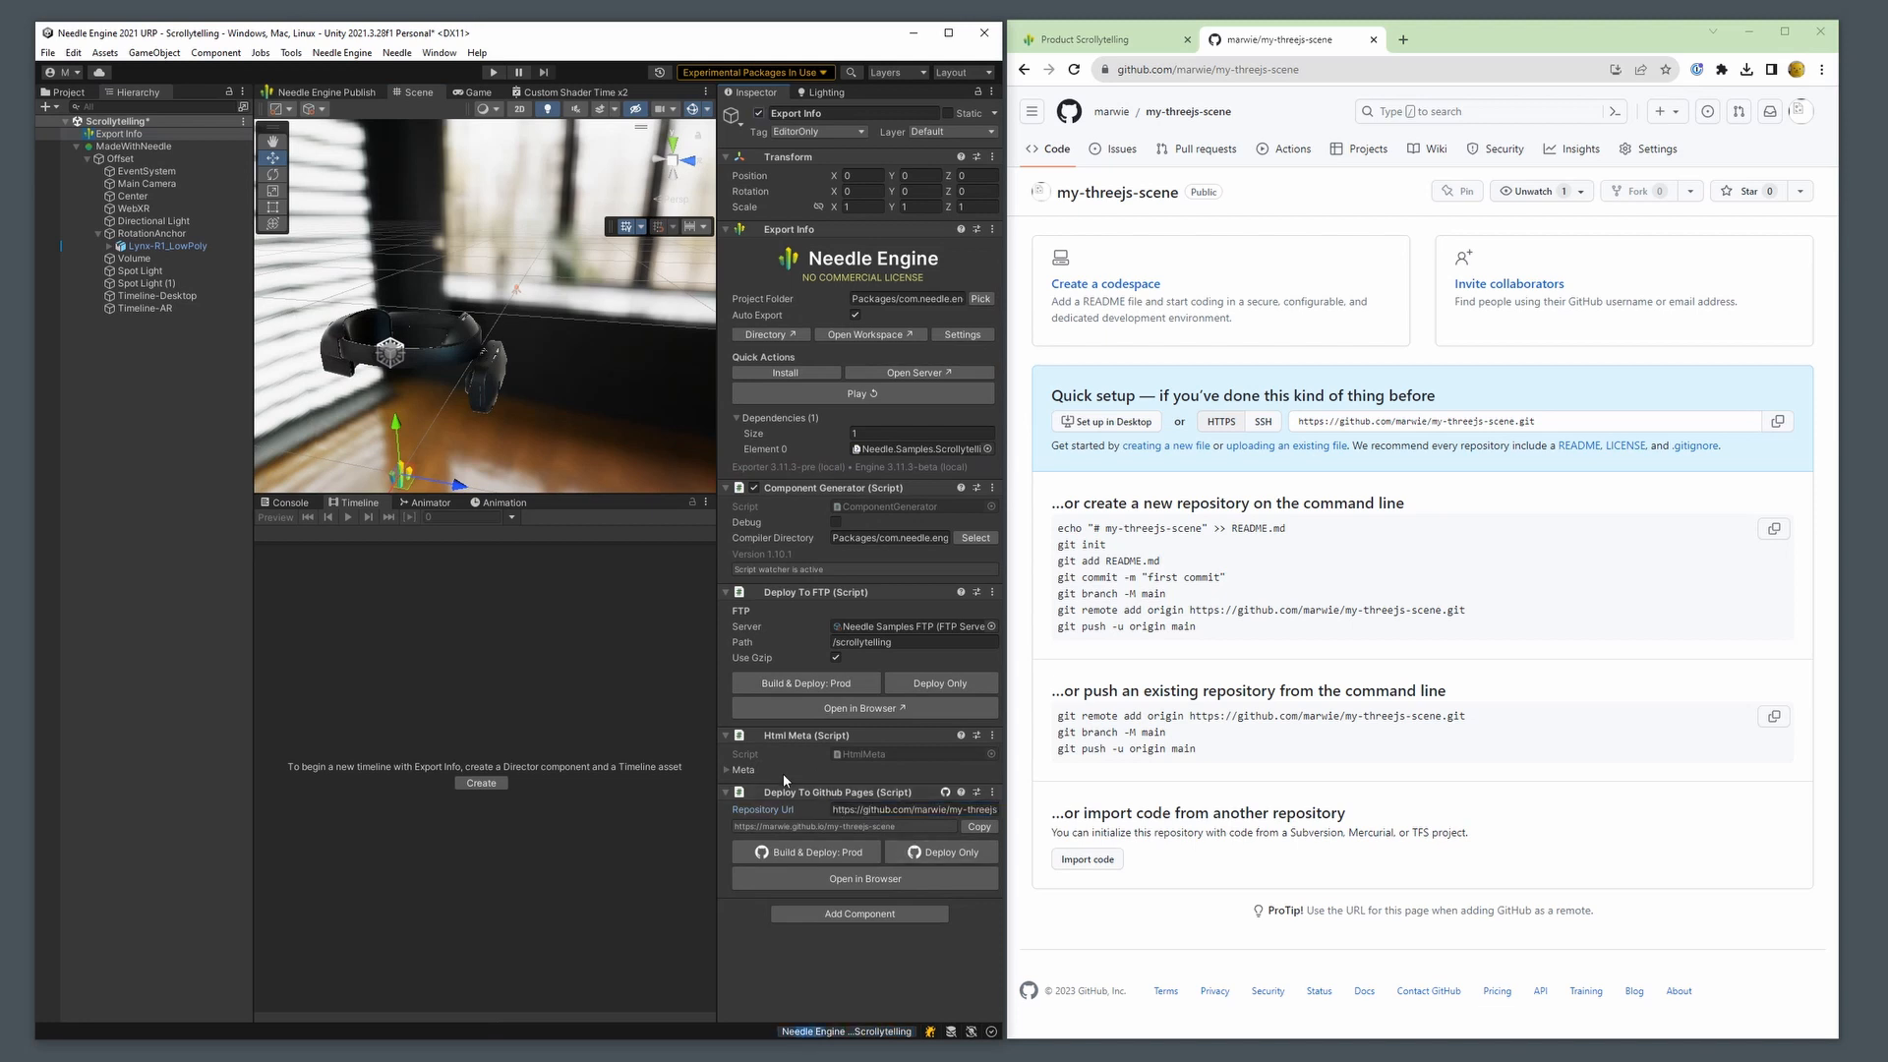
{"action": "mouse_move", "coordinate": [806, 850]}
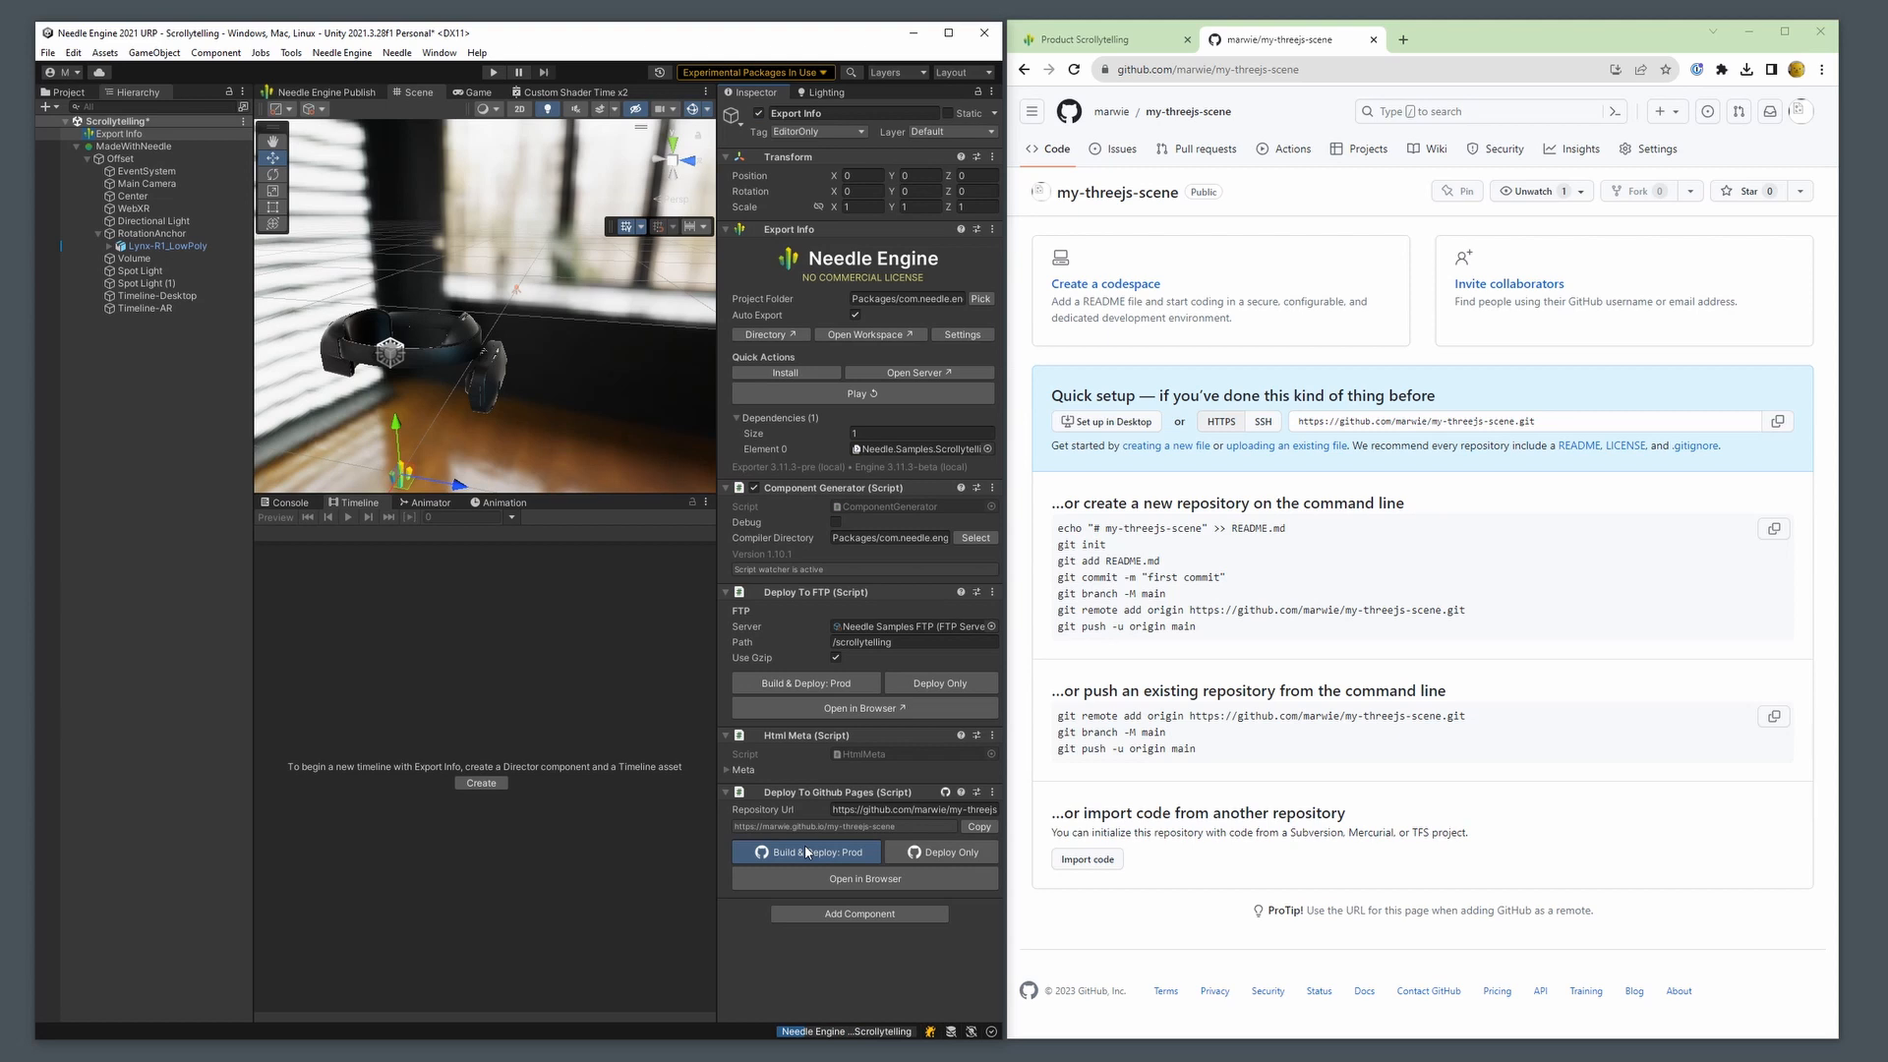
{"action": "left_click", "coordinate": [804, 851]}
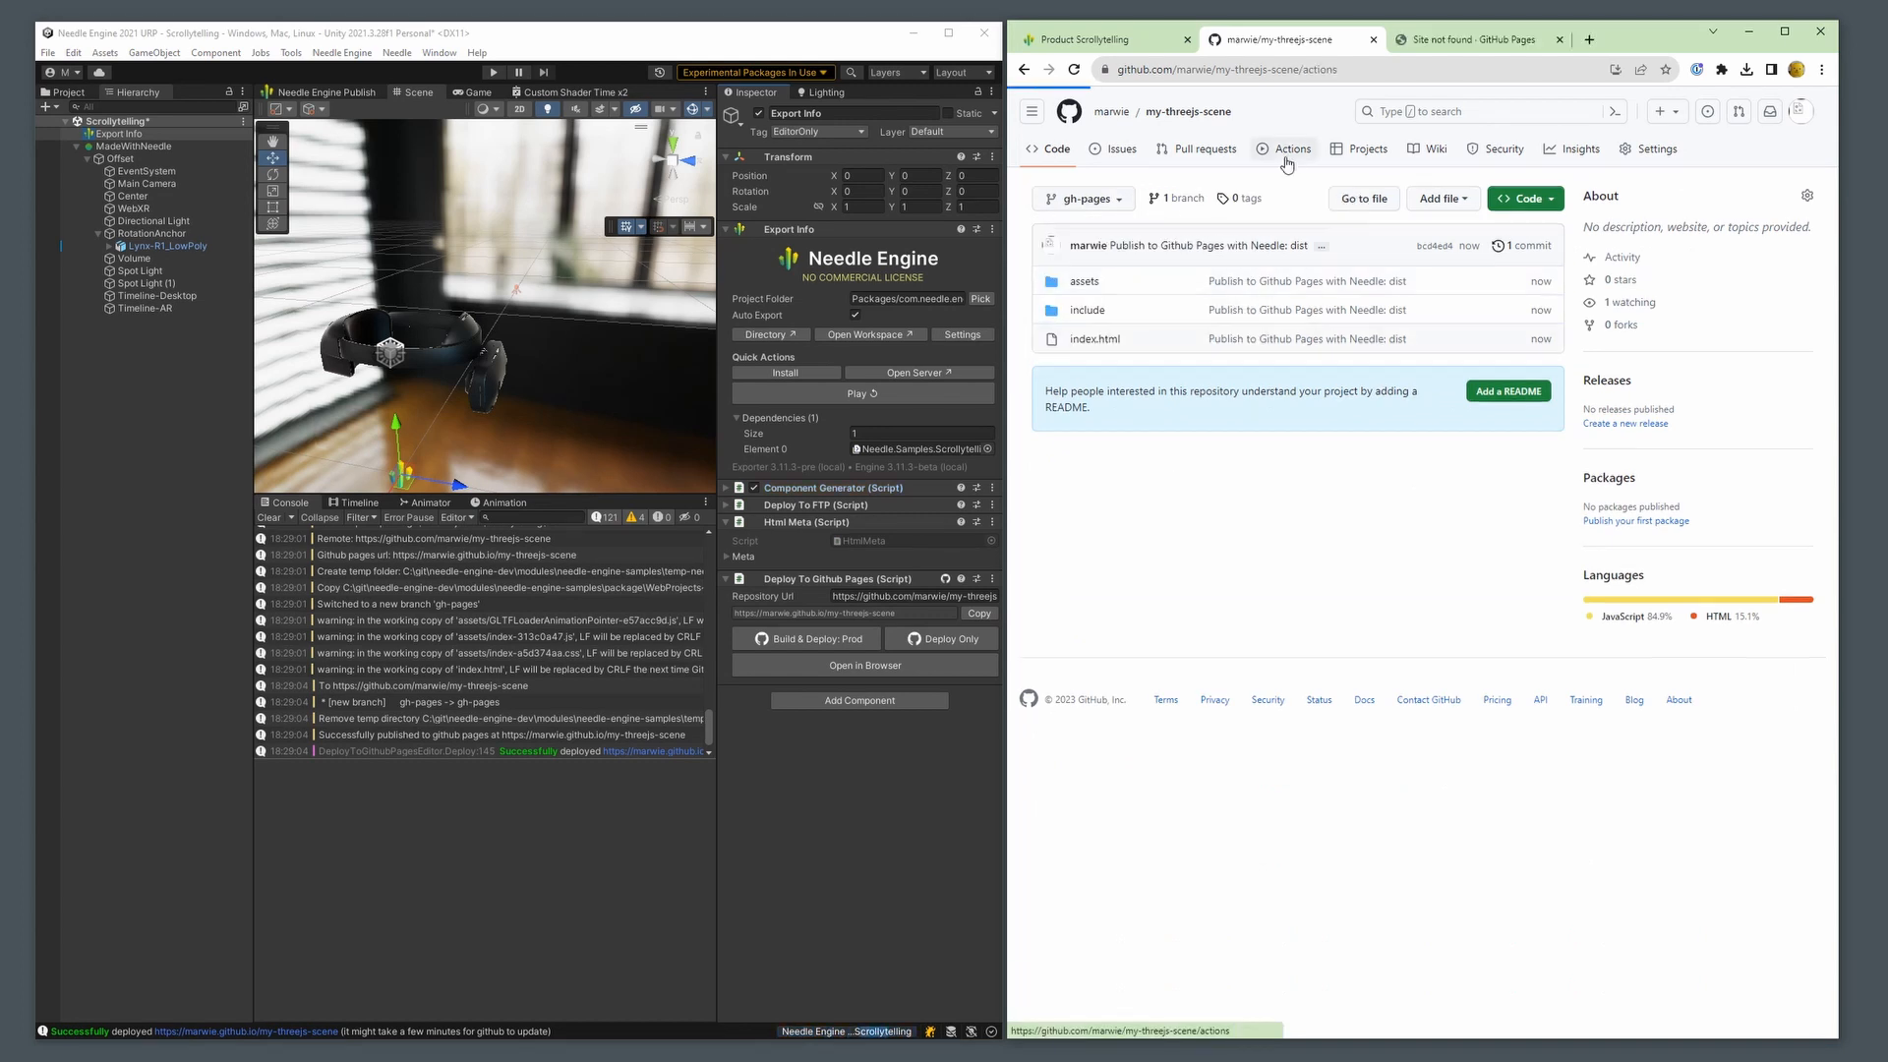
In Actions, view the pages build and deployment run and follow its link to the github.io site
{"action": "left_click", "coordinate": [1289, 148]}
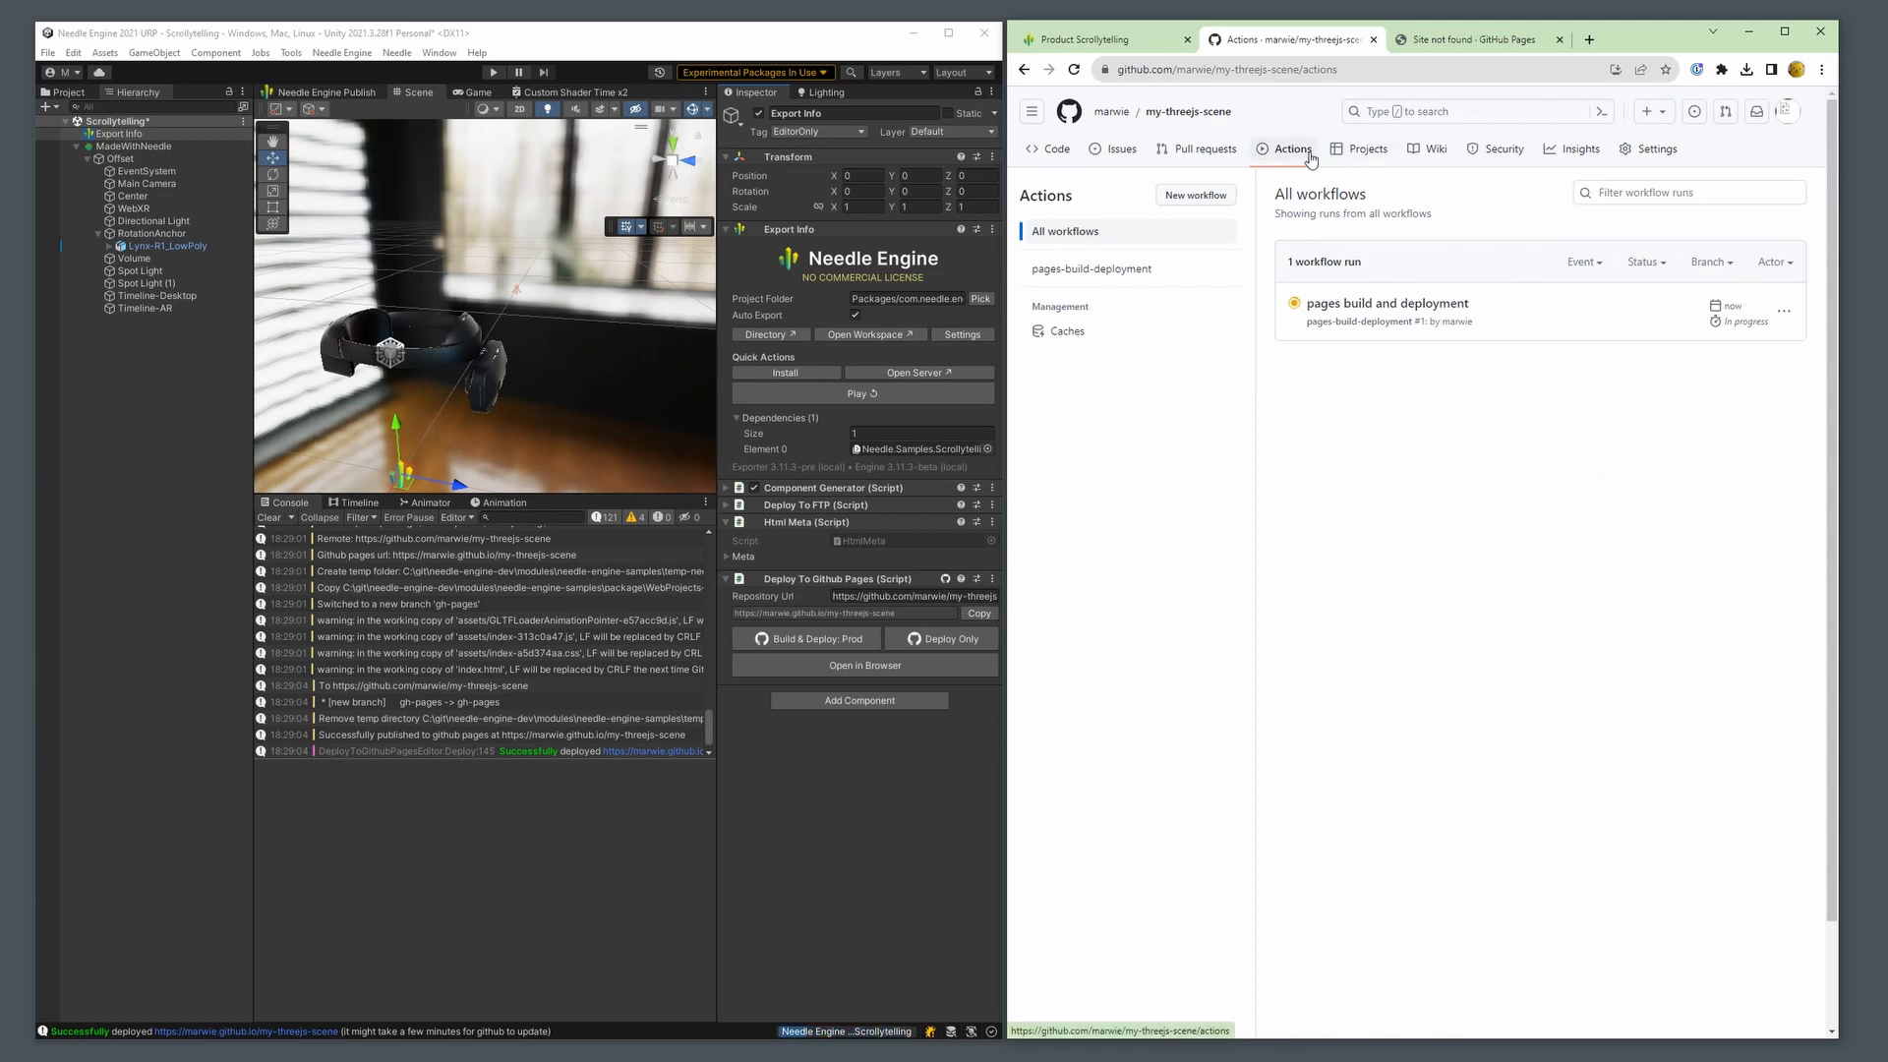
{"action": "left_click", "coordinate": [1386, 303]}
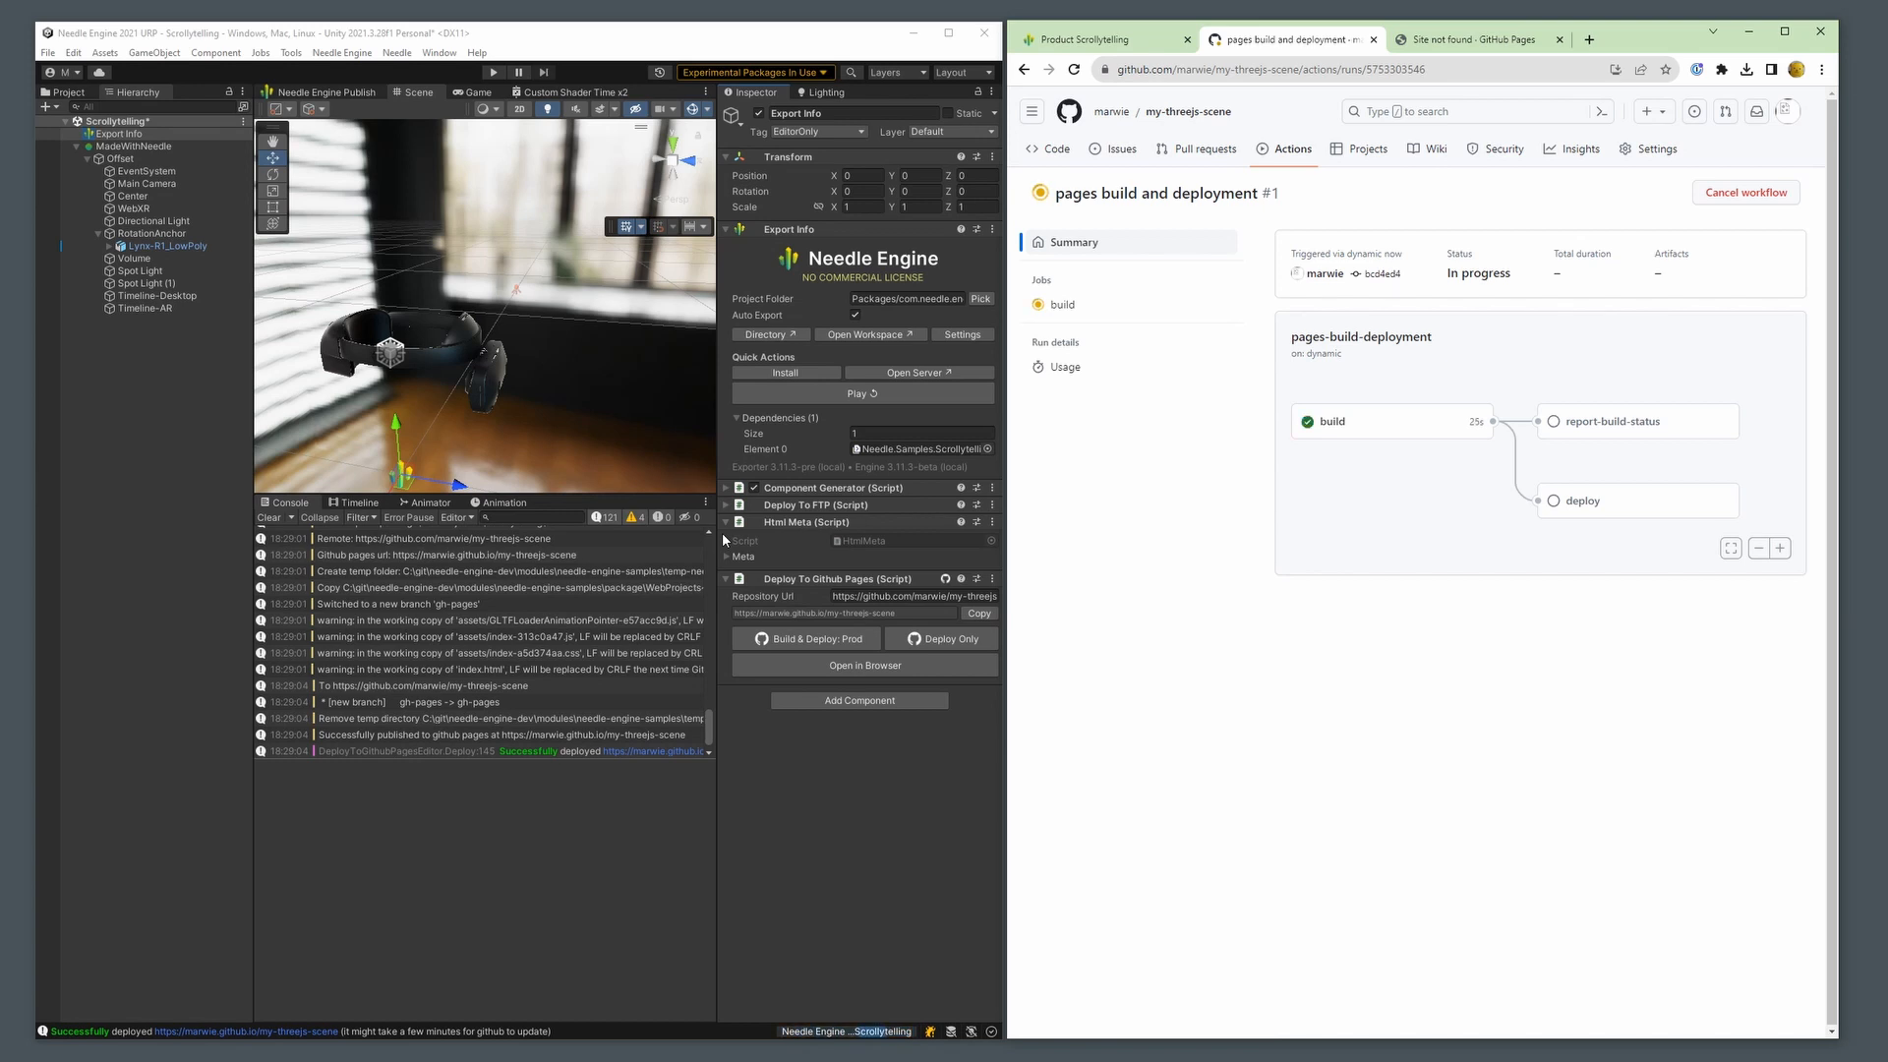
{"action": "left_click", "coordinate": [1065, 356]}
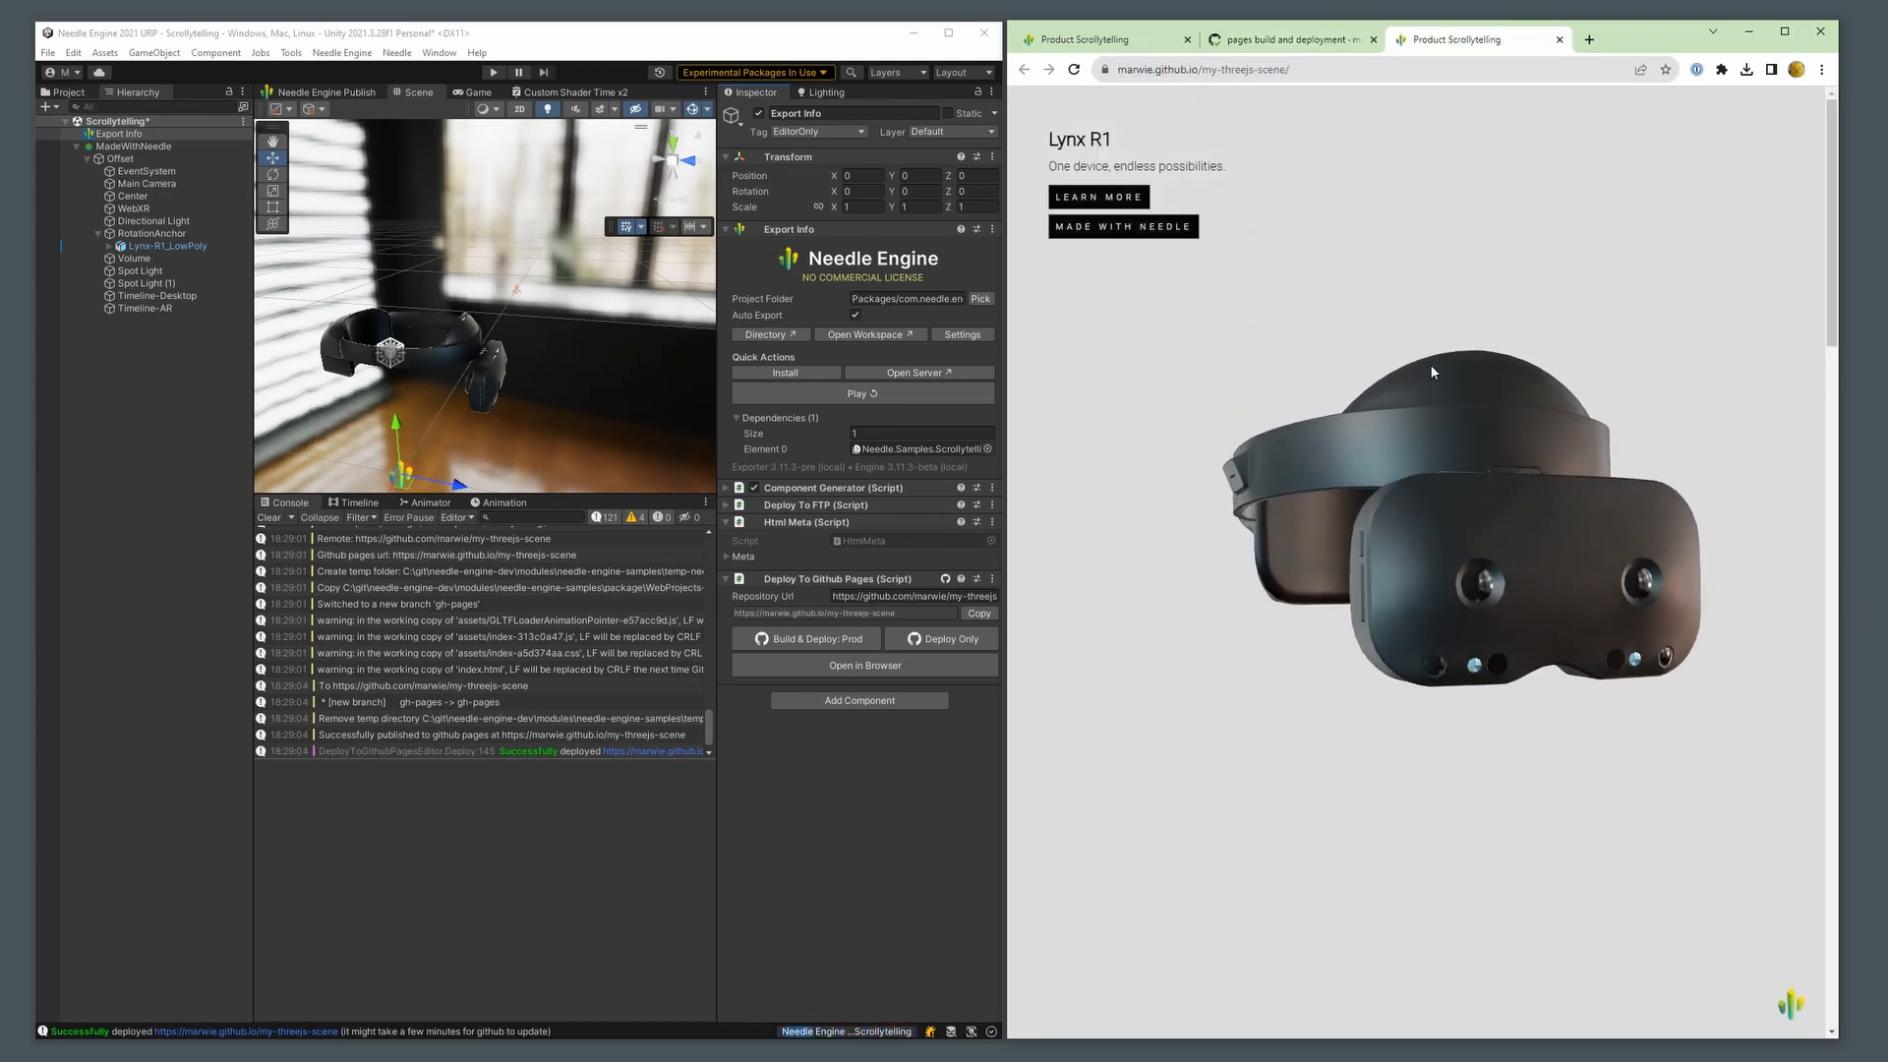
Scroll the live marwie.github.io/my-threejs-scene page down to the Unique Lens Design section
{"action": "scroll", "scroll_direction": "down", "scroll_amount": 3}
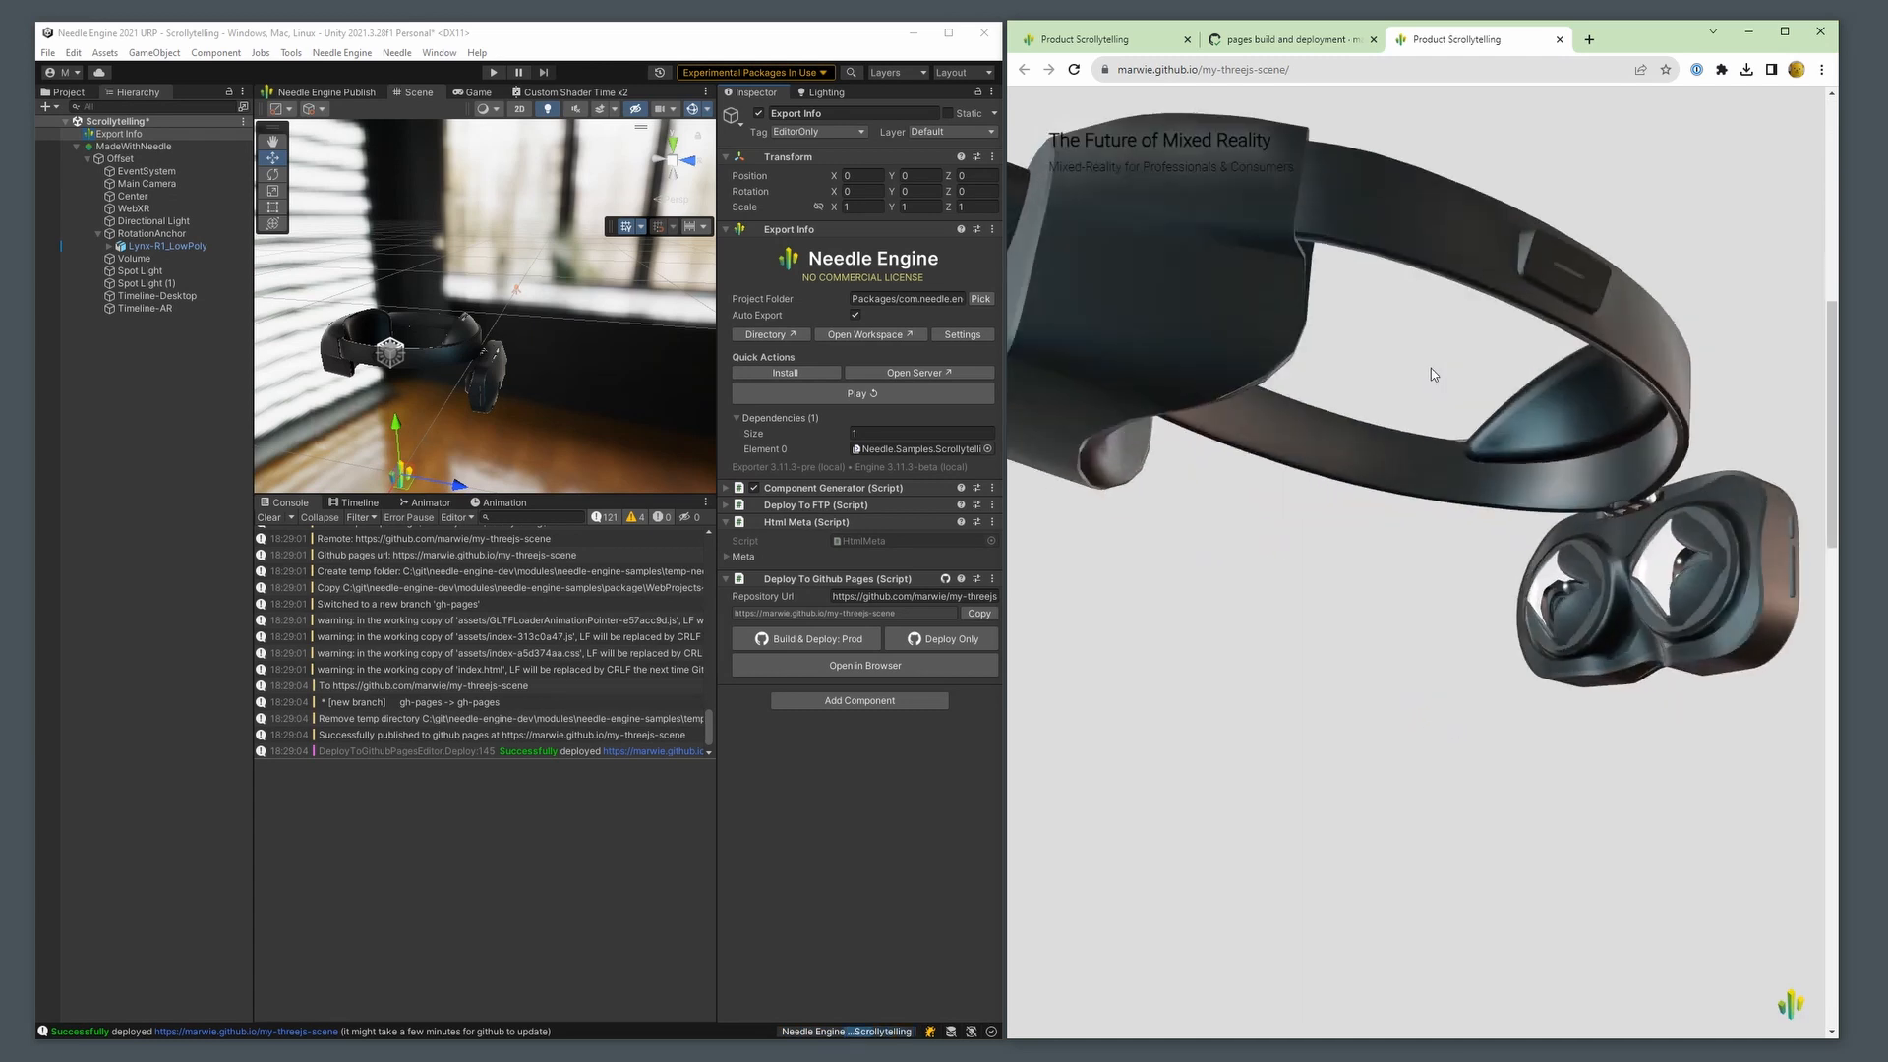
{"action": "scroll", "scroll_direction": "down", "scroll_amount": 3}
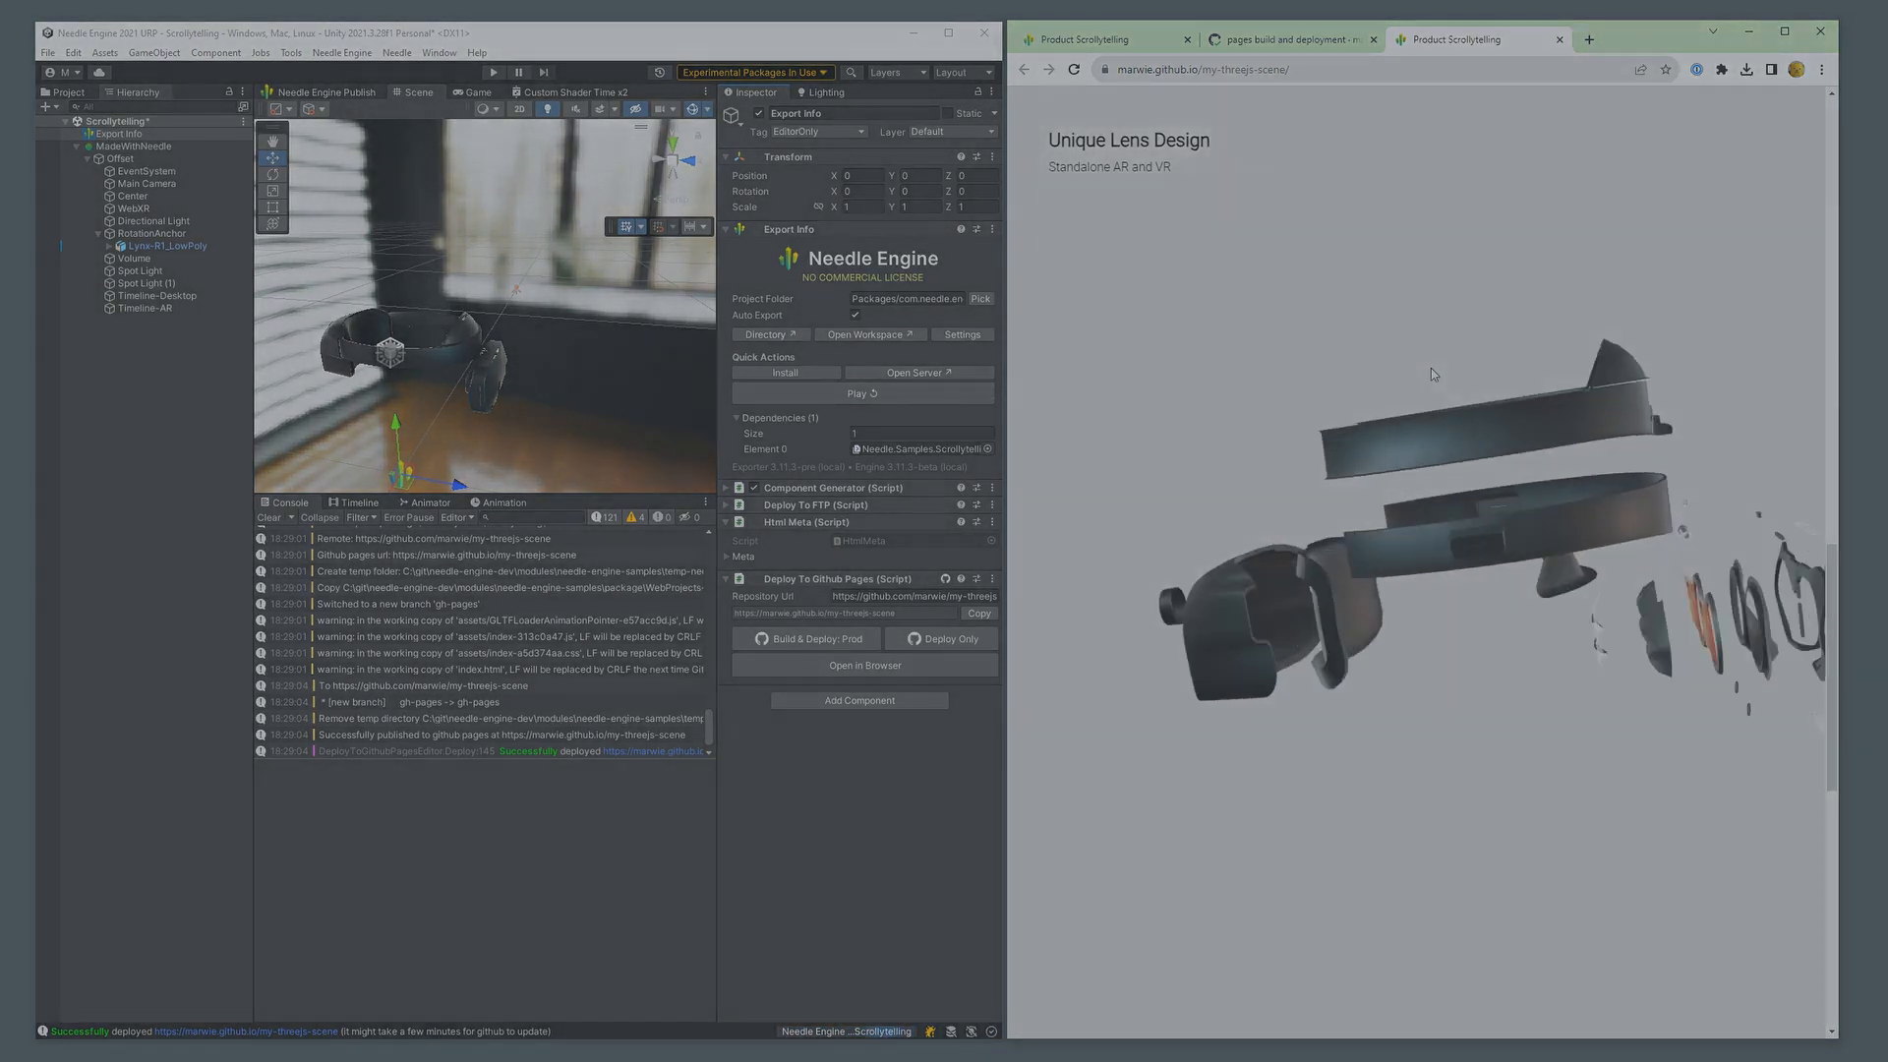